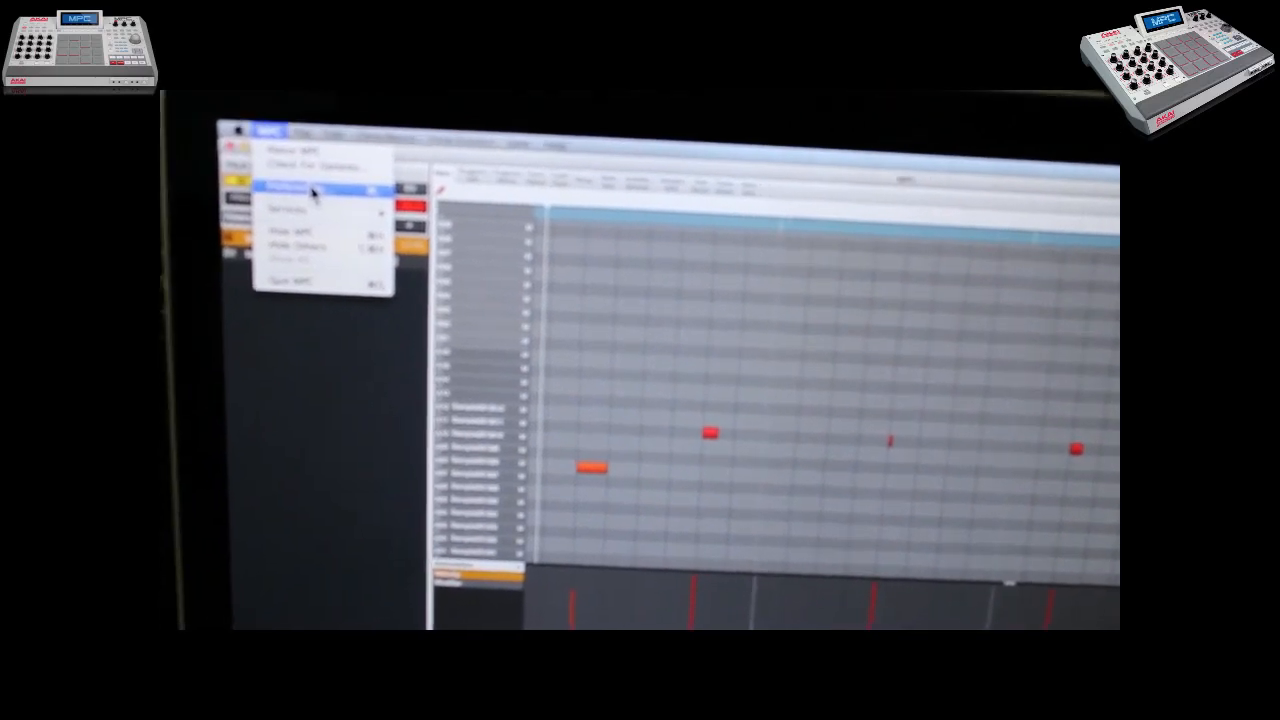
- Bring up the MPC Preferences window on its Audio page
click(290, 190)
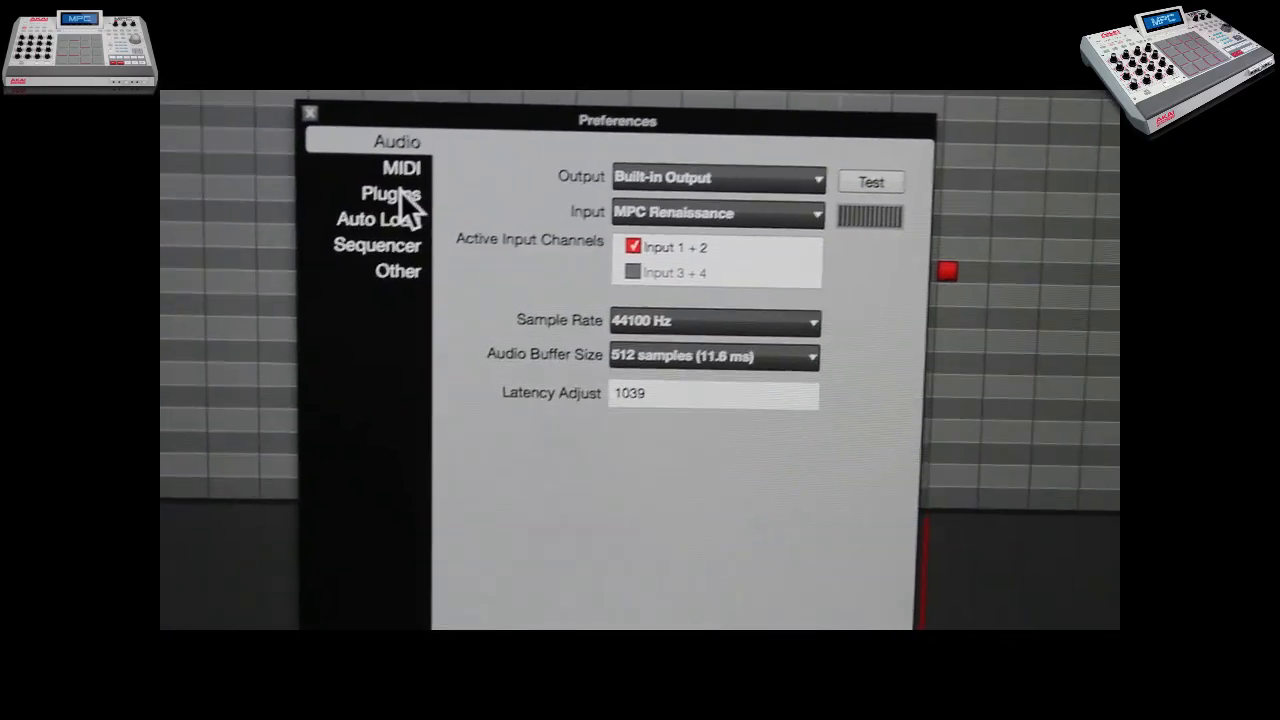
- On the MIDI page, tick USB Keystation 61es under Active Midi Inputs
click(400, 168)
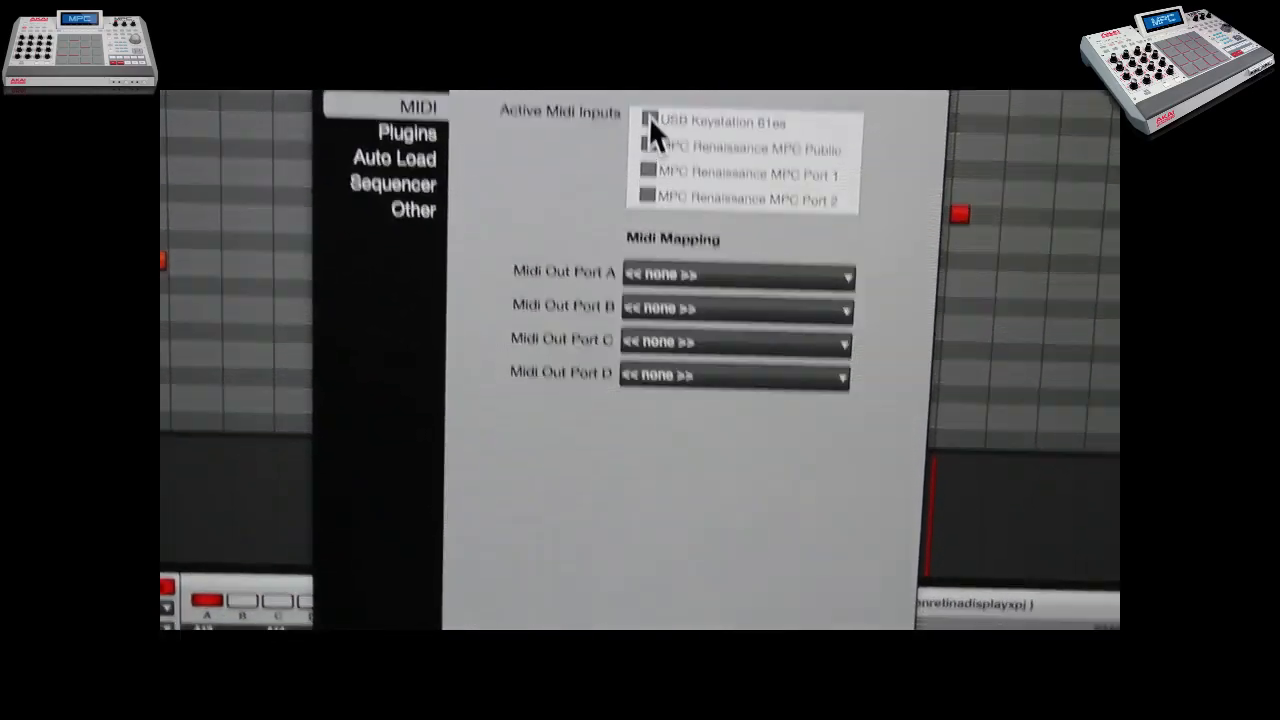
click(636, 120)
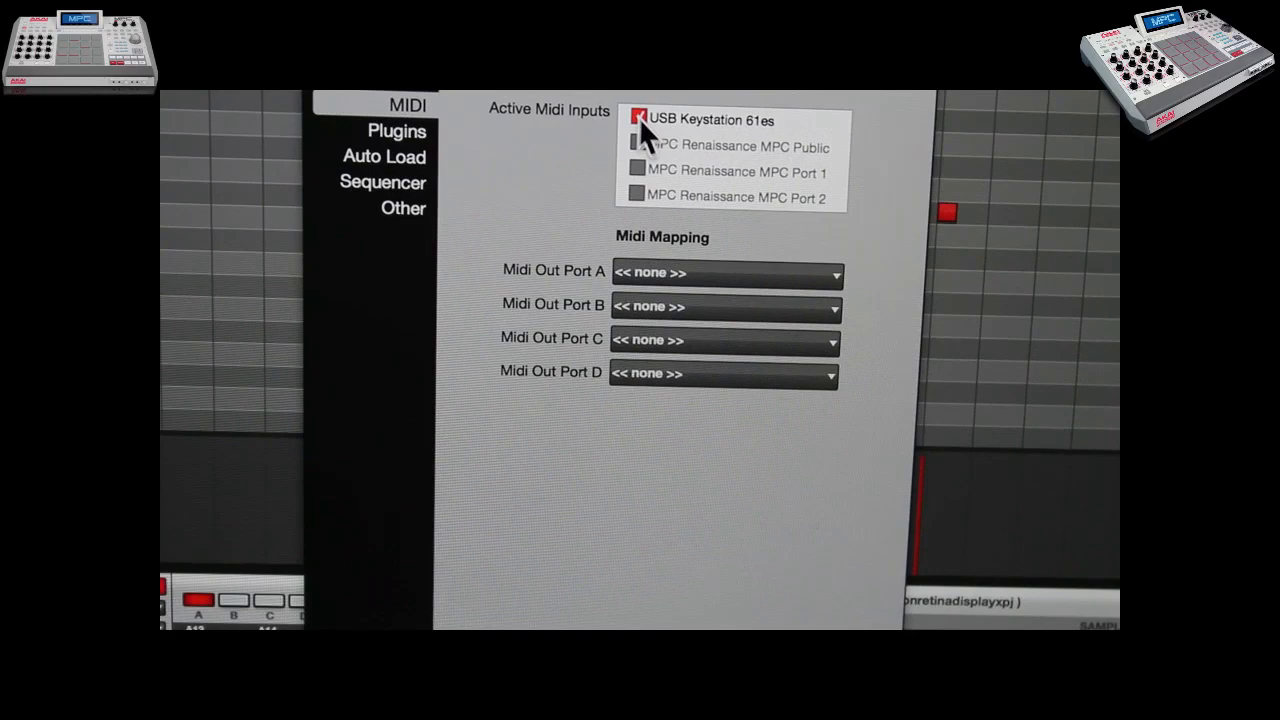
click(638, 120)
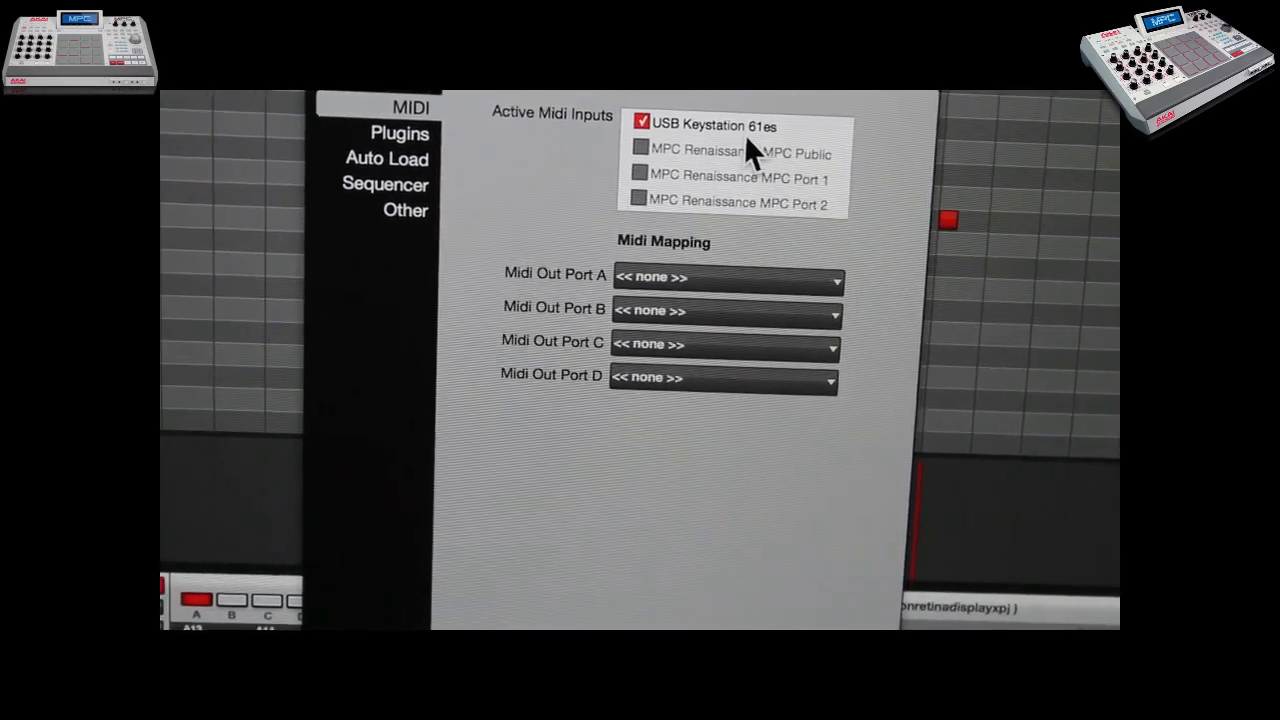